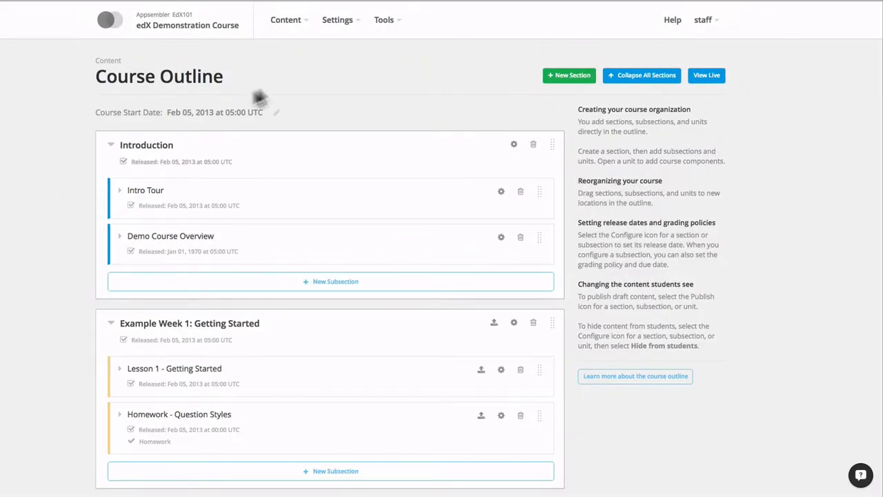
- Go to the course's Group Configurations page from the Settings menu
click(337, 19)
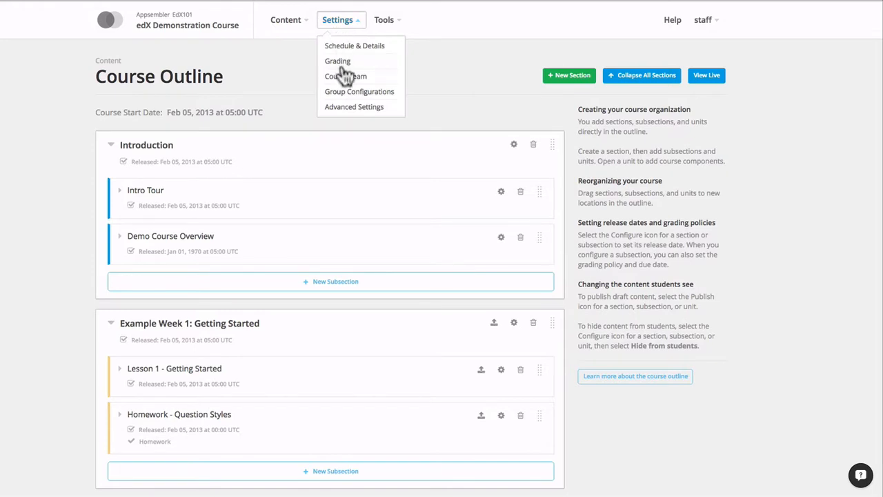
click(359, 91)
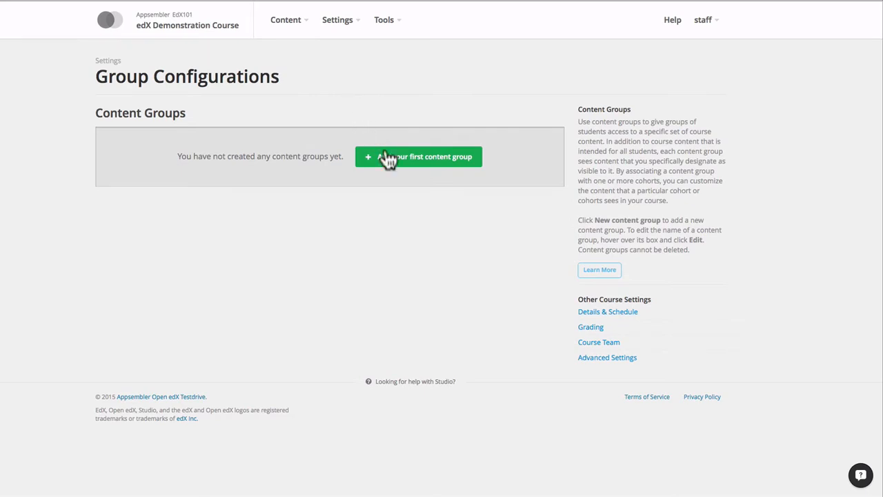
- Create the content group 'Auto Cohort 1 Content' and start adding the next group
click(419, 157)
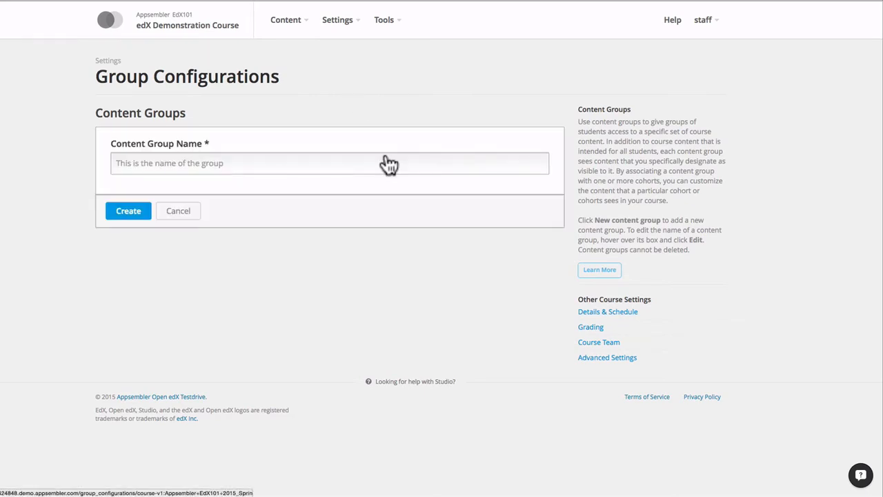
click(329, 163)
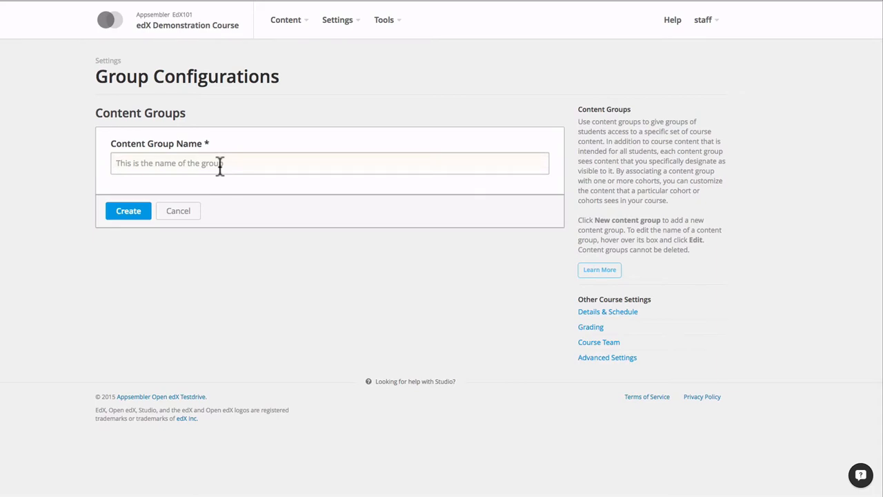
text(A)
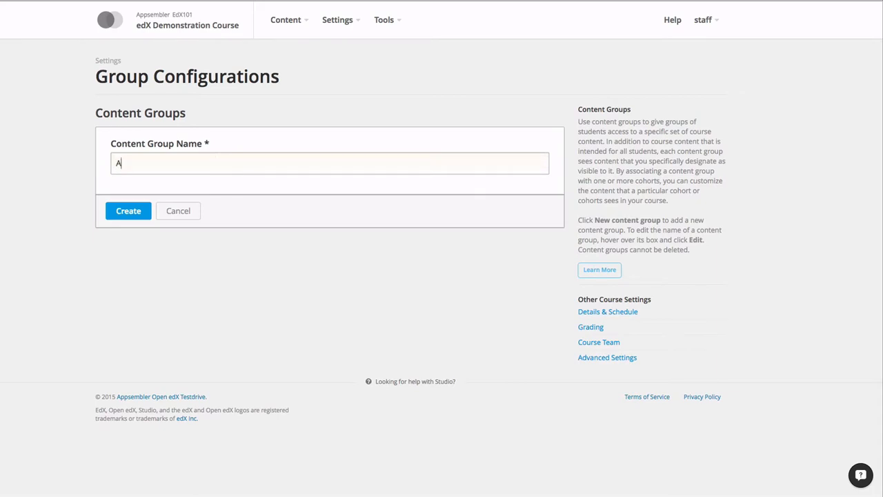
text(uto Cohort 1)
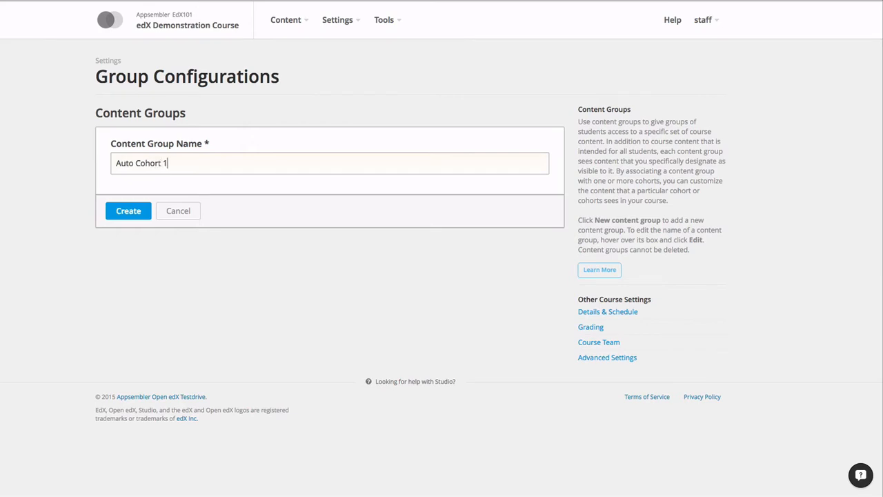
text(Content)
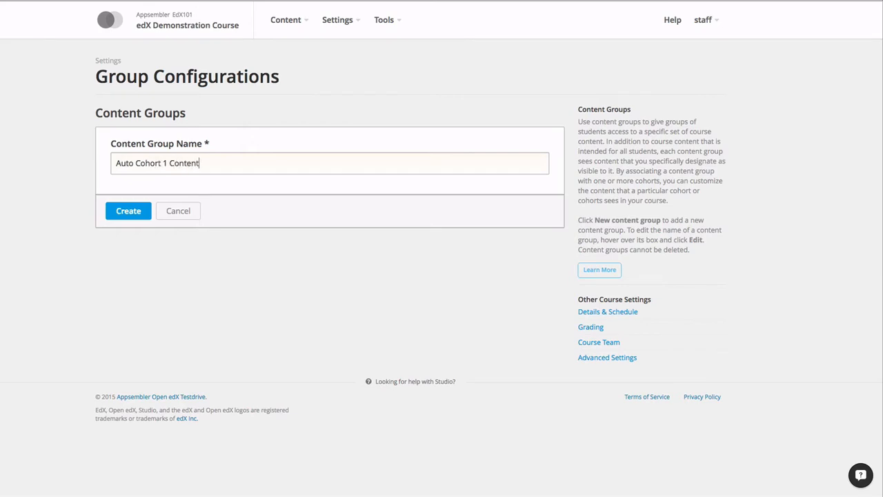
click(128, 209)
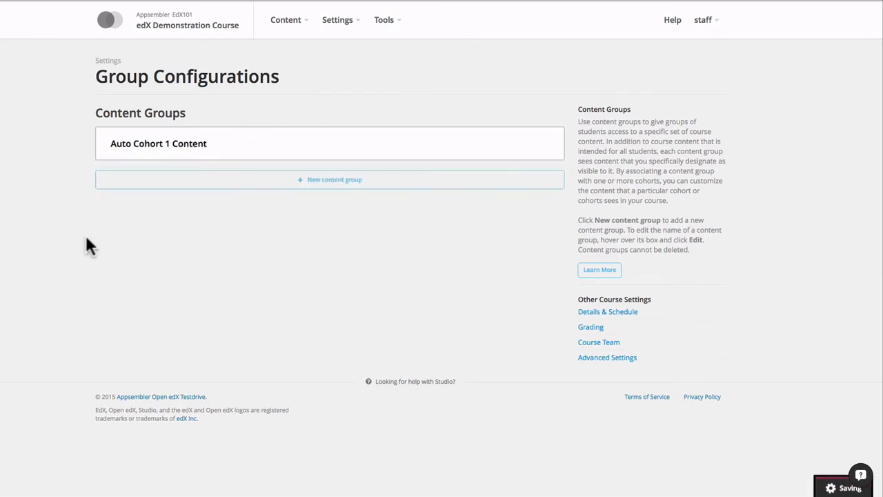
click(334, 179)
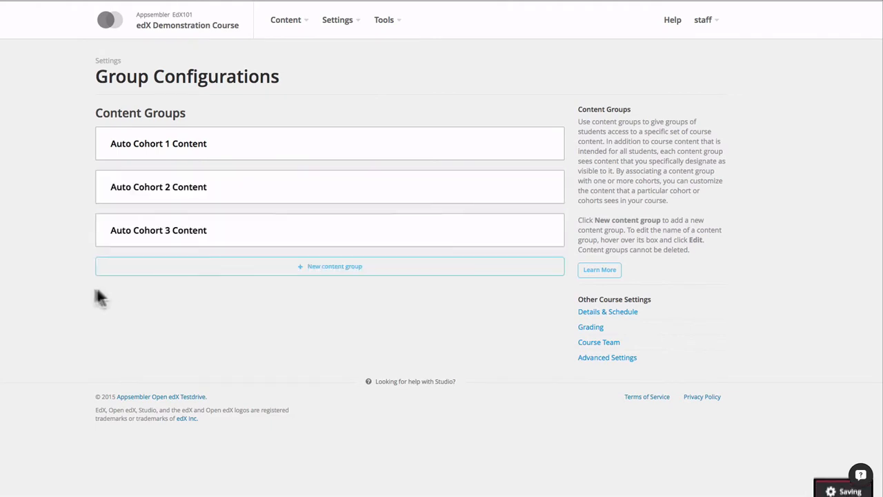
mouse_move(47, 356)
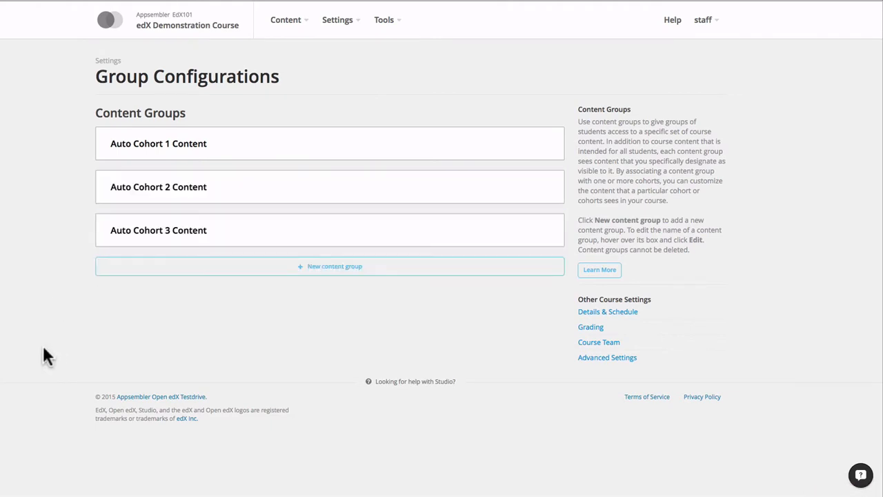
- From the course outline, expand Homework - Question Styles and open the Pointing on a Picture unit
click(188, 25)
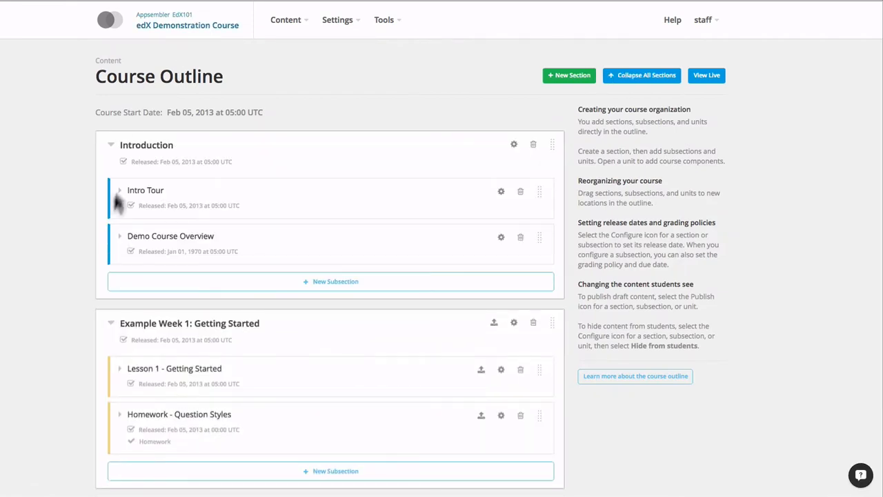
scroll(down, 3)
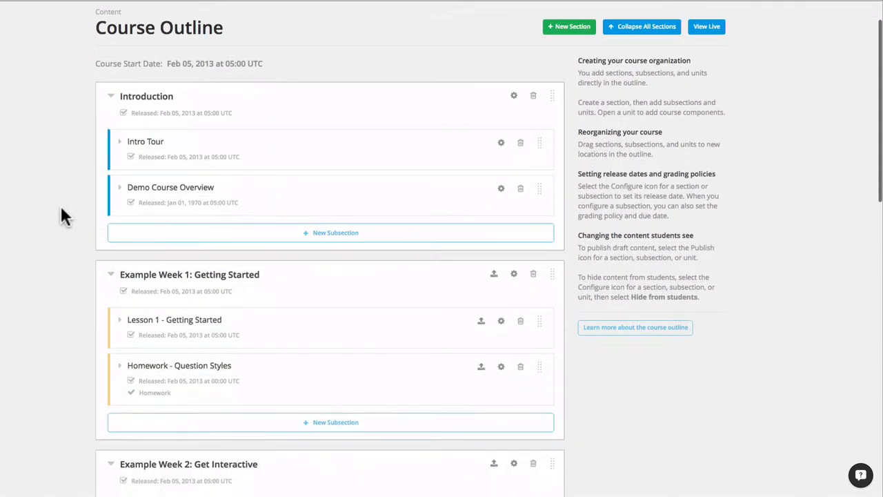
scroll(down, 3)
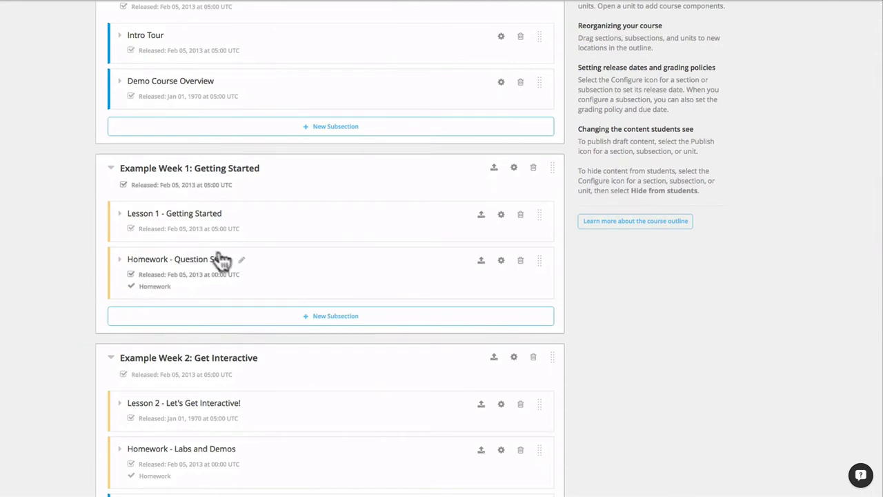
click(118, 259)
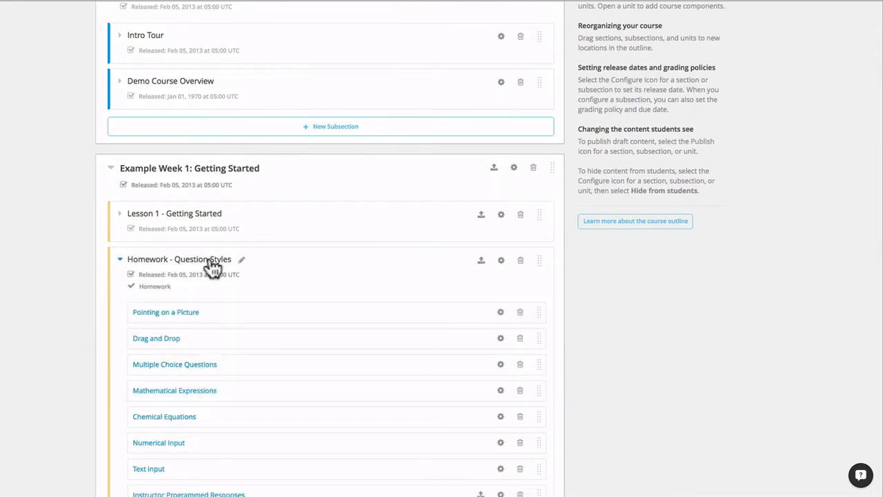
scroll(down, 3)
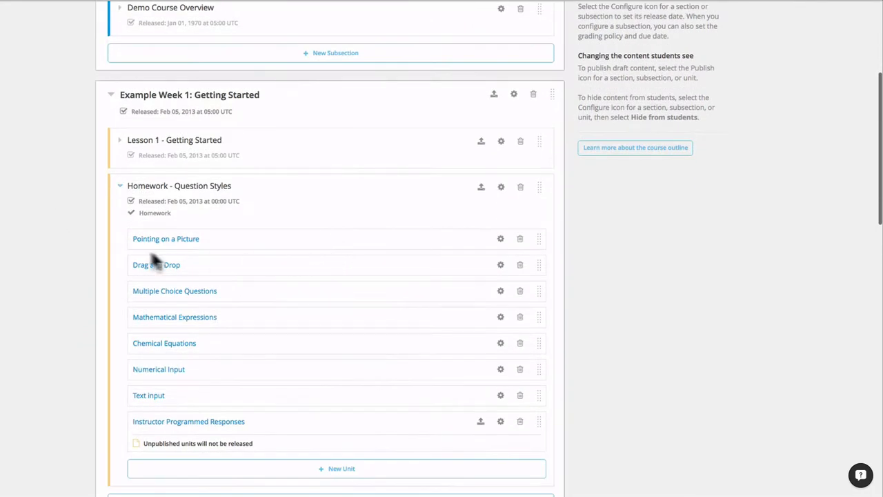
mouse_move(166, 239)
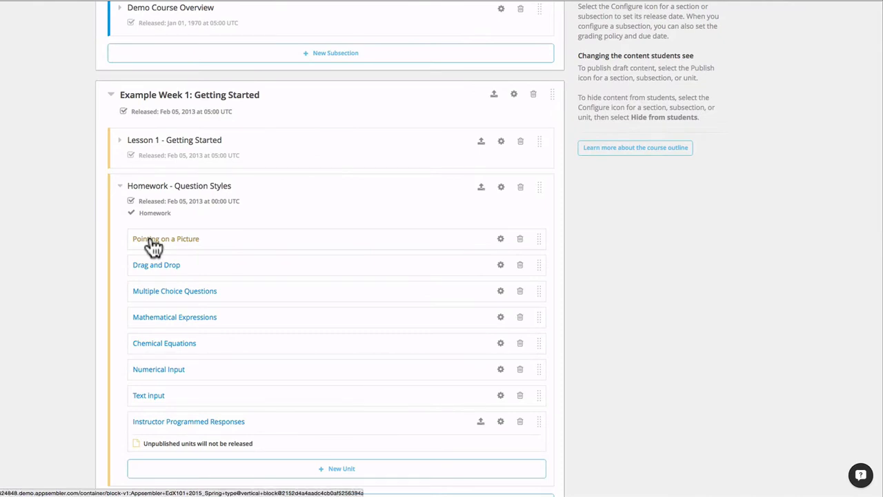
click(165, 238)
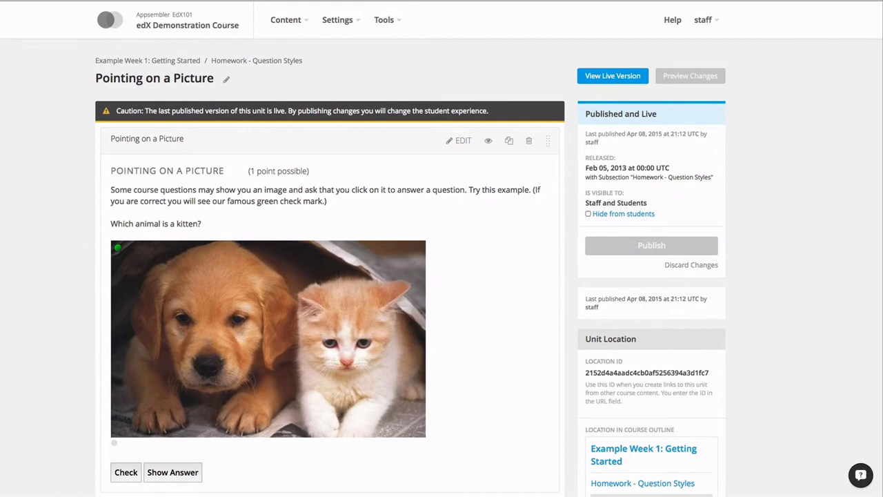
- Restrict the Pointing on a Picture problem's visibility to Auto Cohort 1 Content and save
scroll(down, 3)
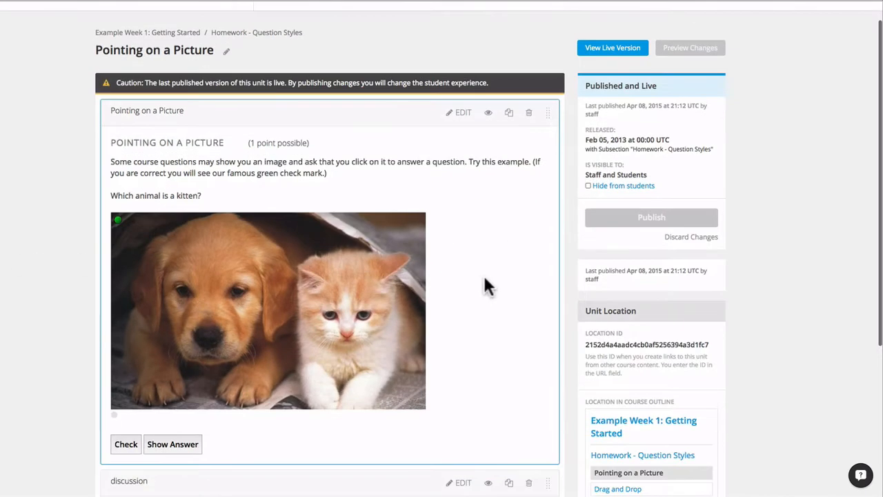
click(489, 112)
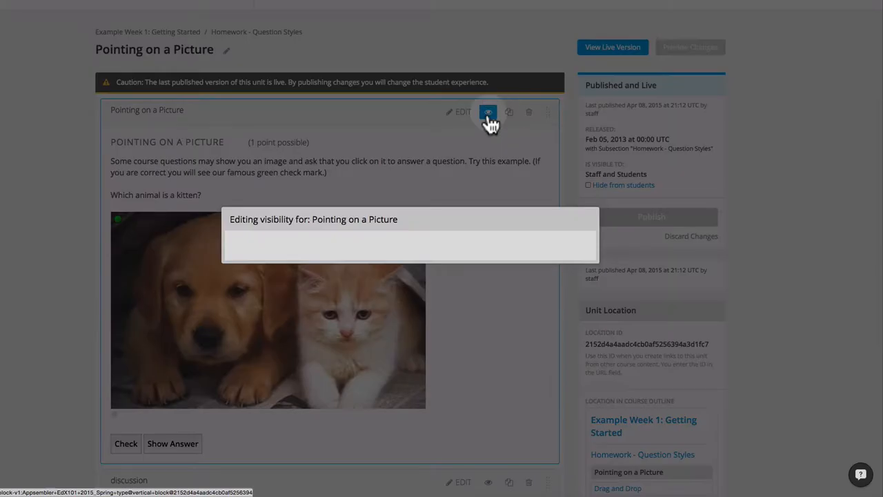
click(488, 112)
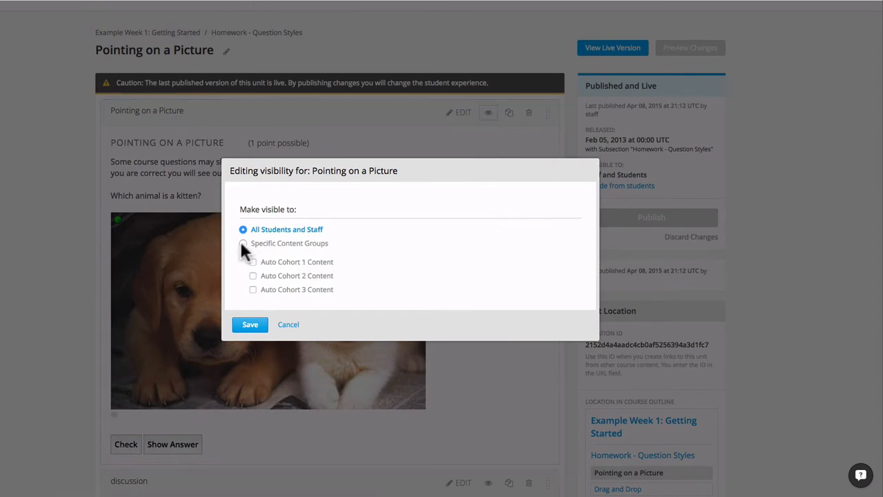
click(243, 243)
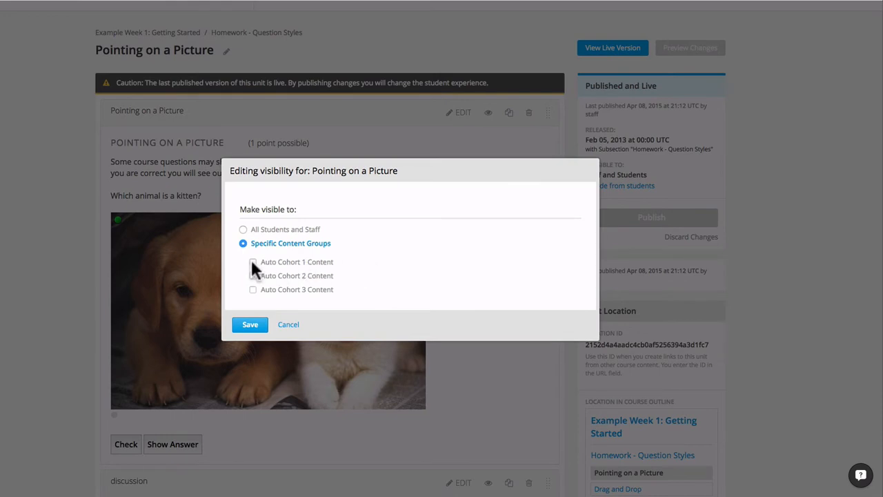
click(254, 262)
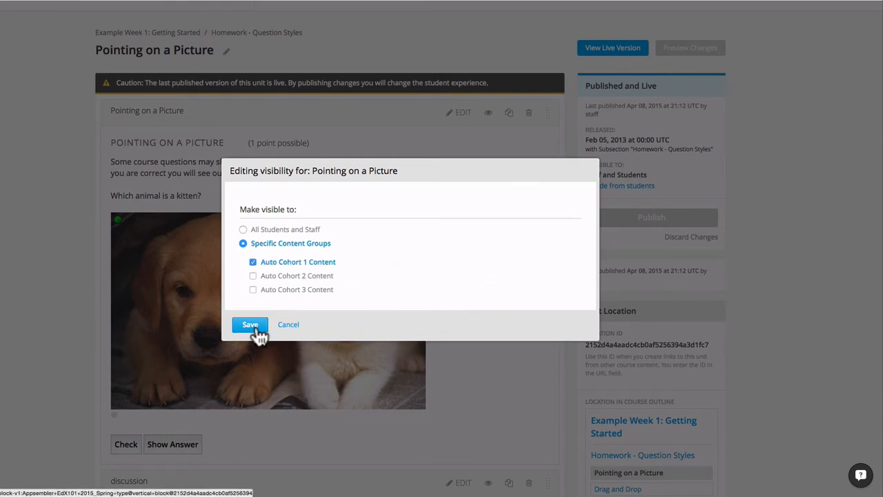
click(250, 324)
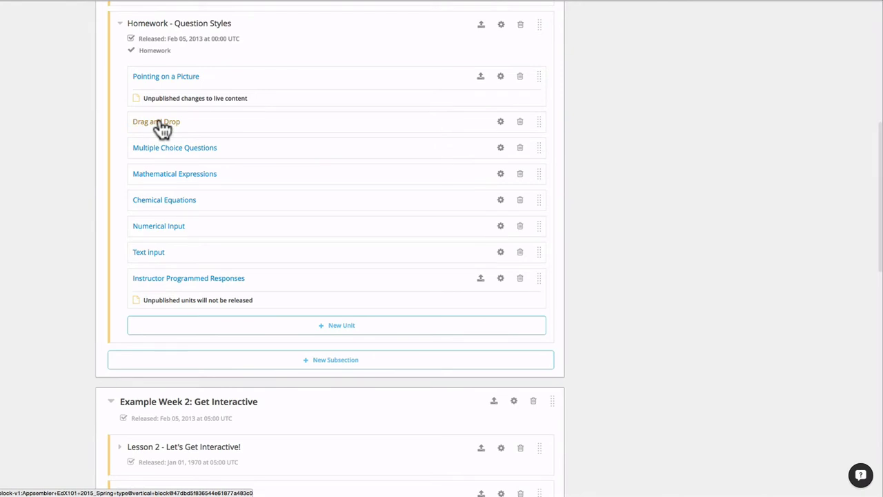
- Restrict the Drag and Drop problem to Auto Cohort 2 Content and save
click(156, 122)
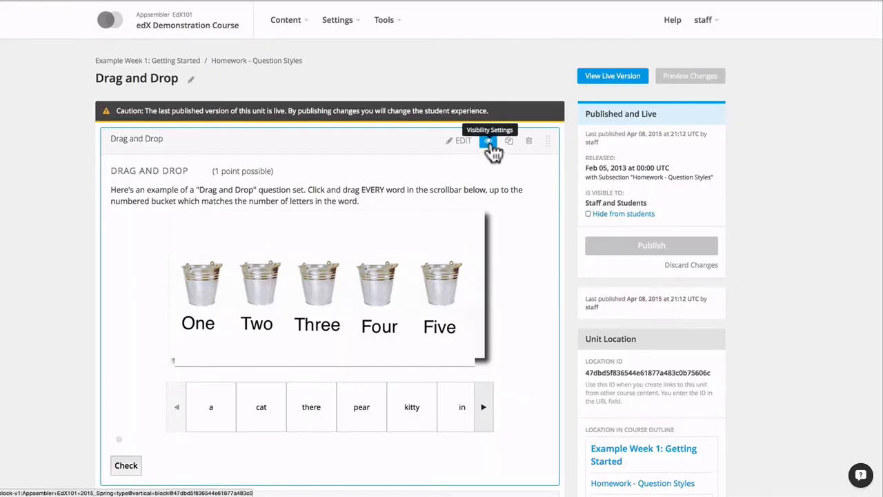
click(488, 141)
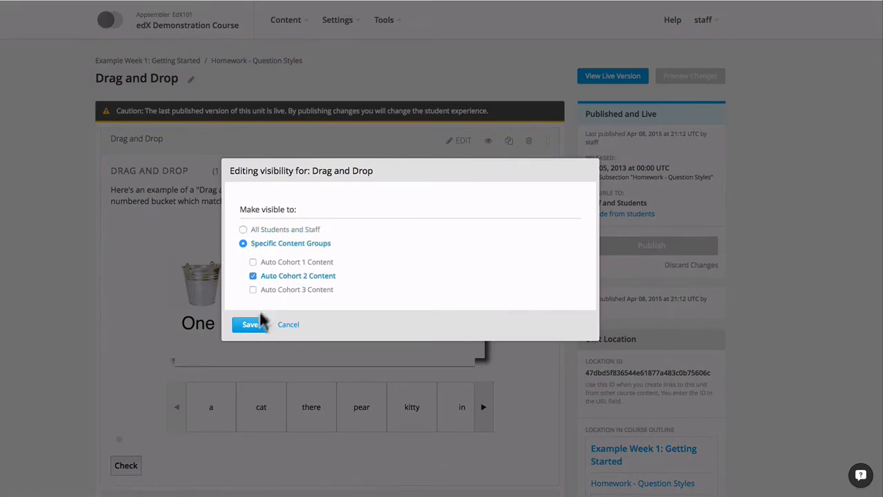
click(249, 325)
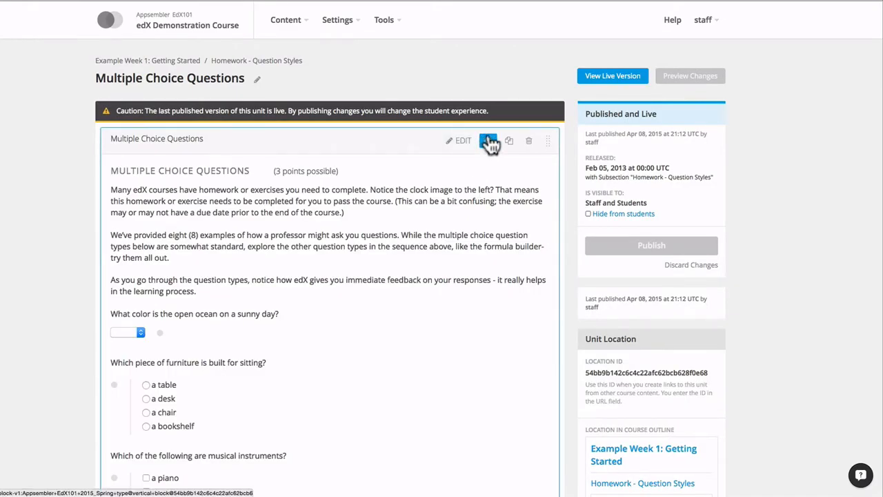
- Set the multiple choice problem's visibility and publish the Multiple Choice Questions unit
click(488, 141)
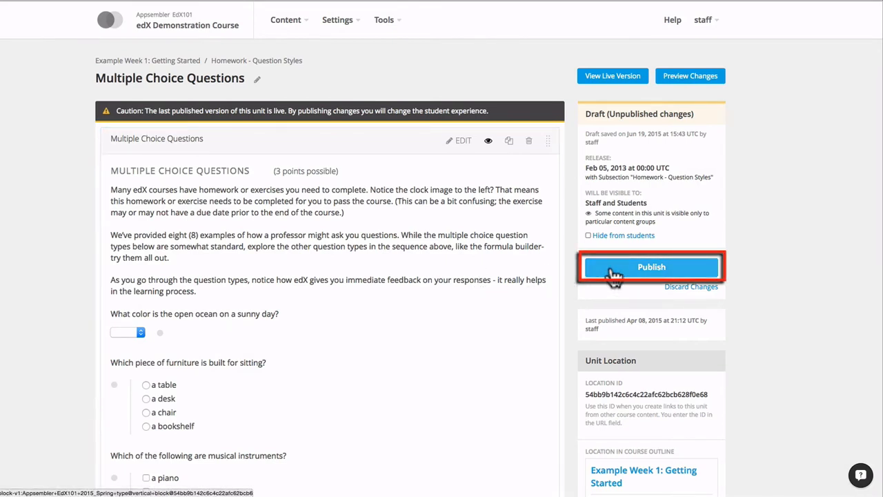
click(652, 267)
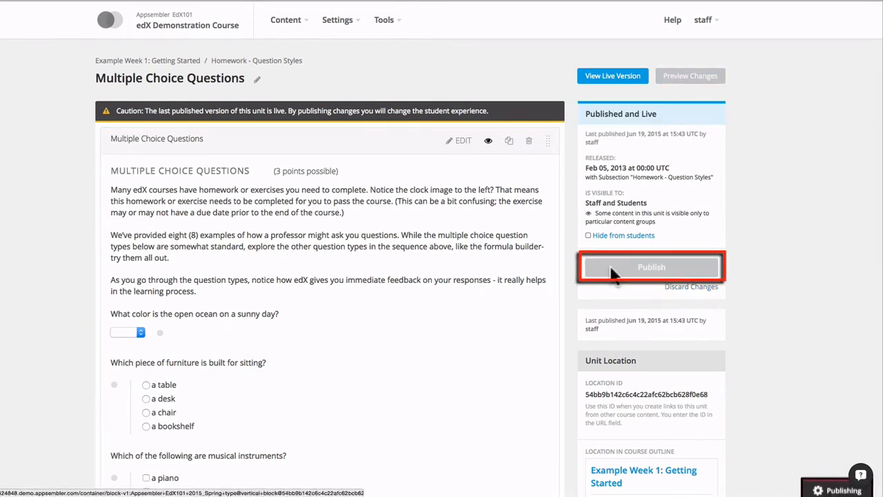
click(651, 268)
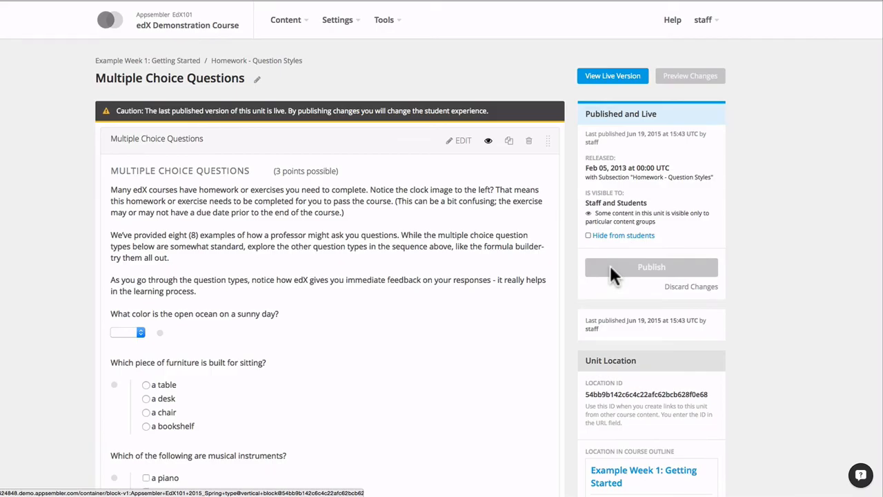
- View the live course, then reach Cohort Management on the Instructor Dashboard's Membership tab
click(613, 76)
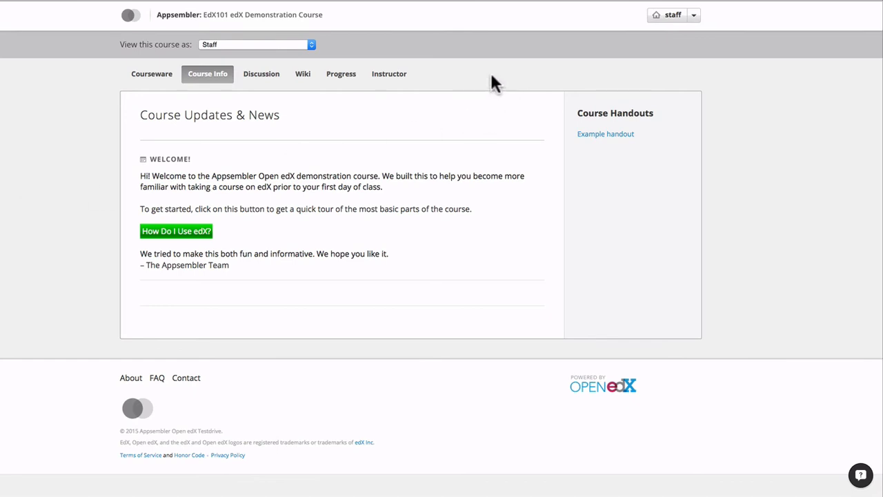
mouse_move(389, 75)
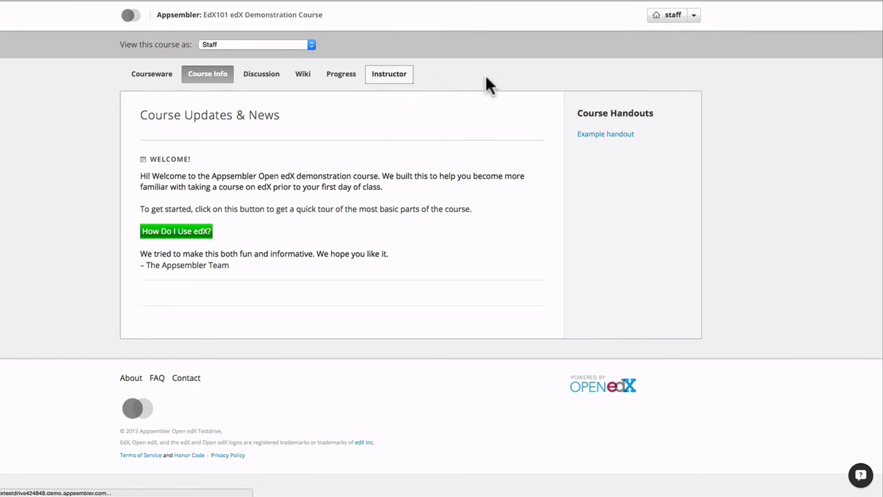
click(389, 74)
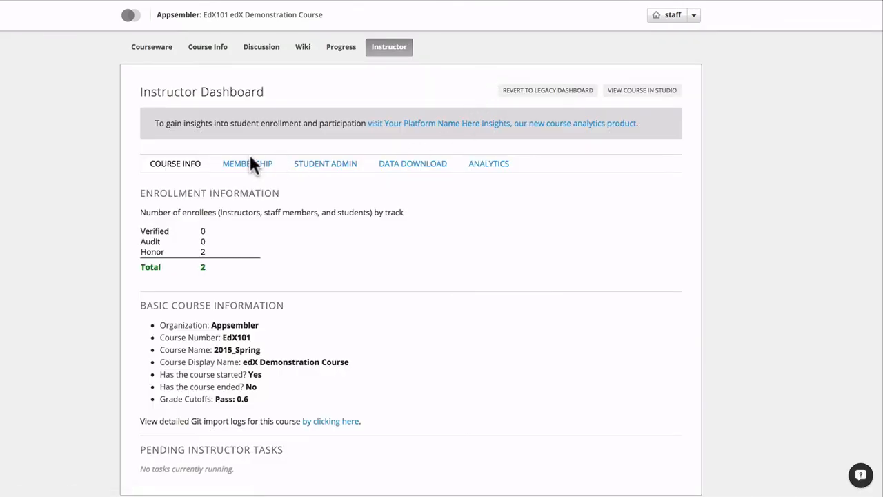
click(247, 163)
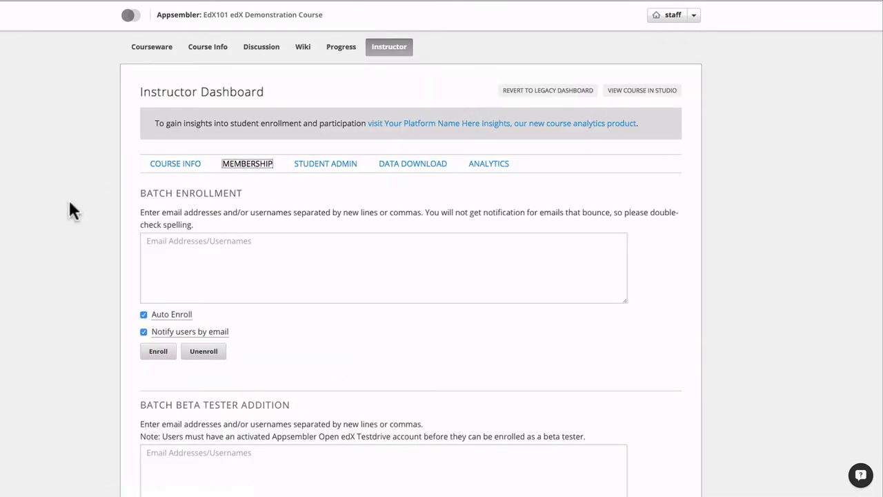
scroll(down, 3)
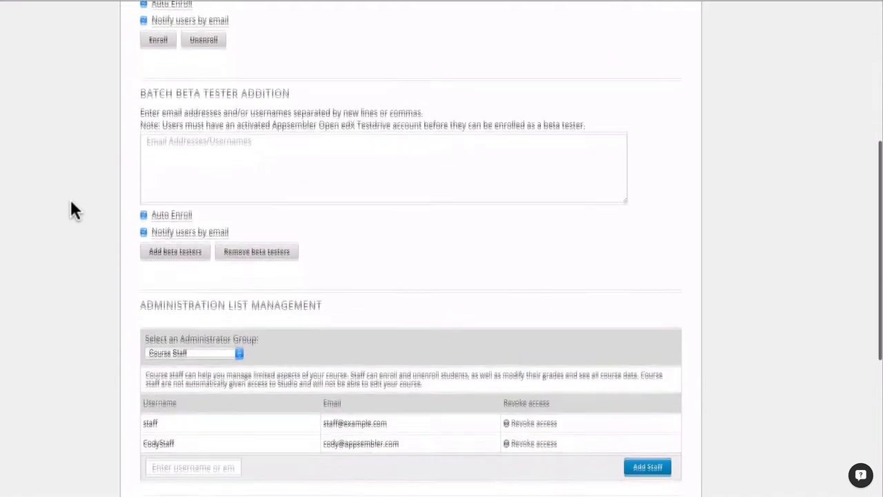
scroll(down, 3)
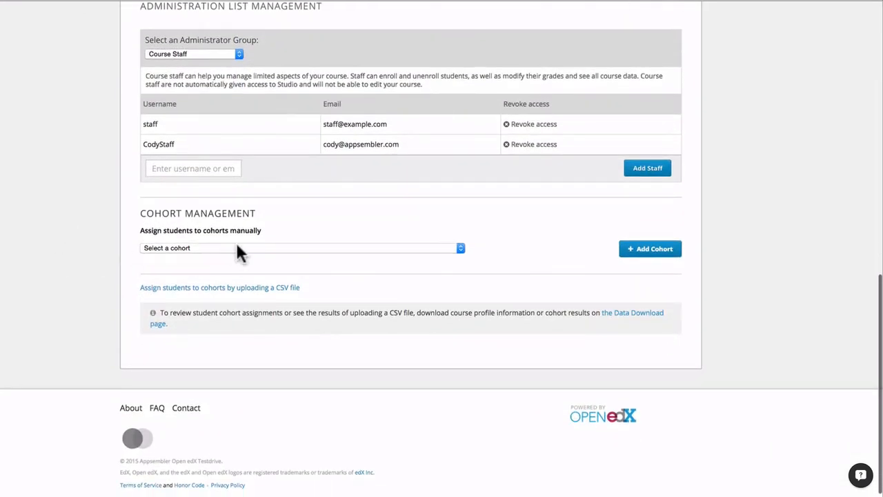
- Link Auto Cohort 1 to the Auto Cohort 1 Content group in its settings and save
click(301, 249)
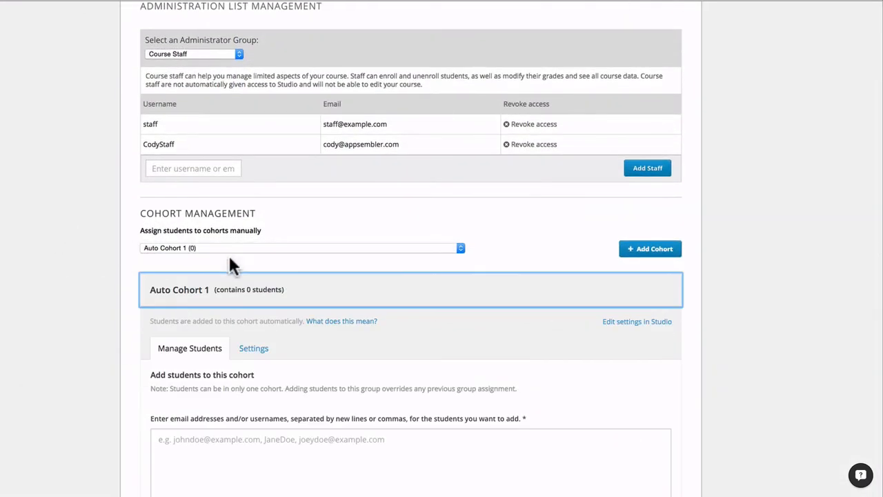
scroll(down, 3)
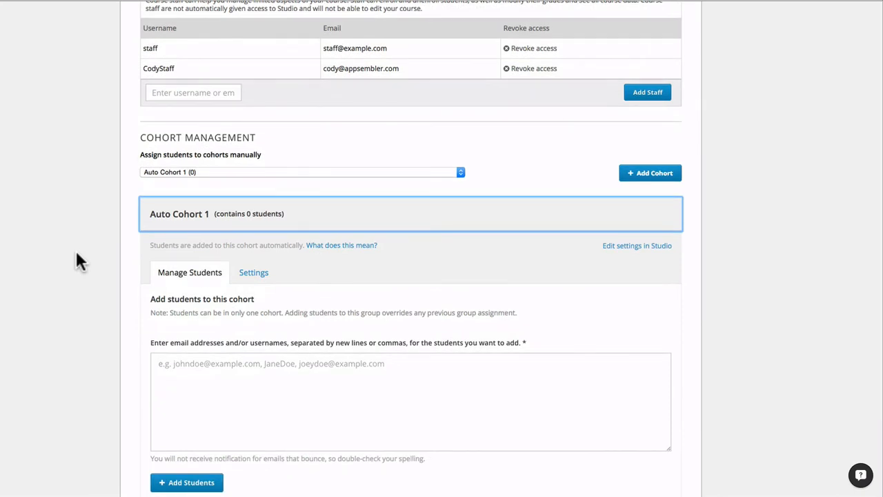
click(254, 272)
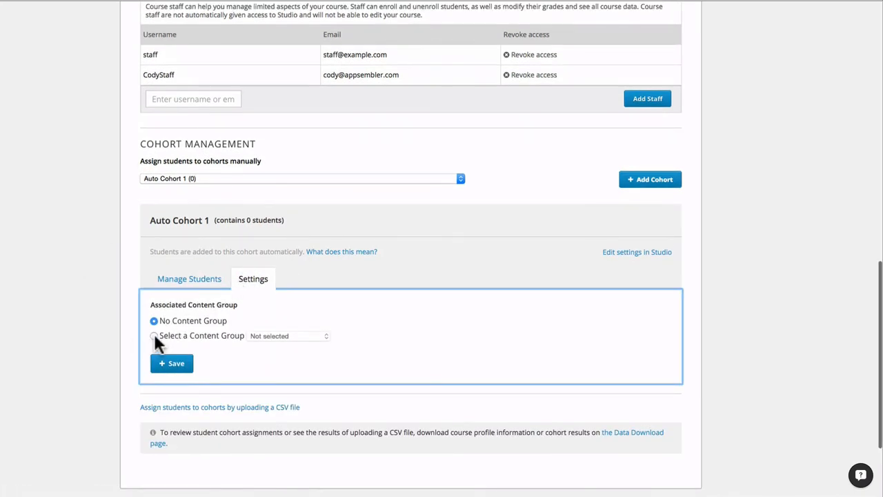
click(155, 335)
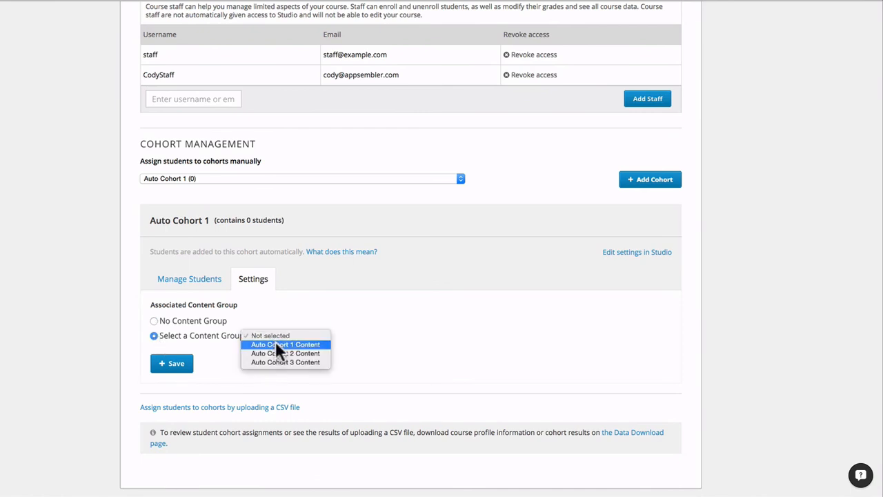
click(285, 345)
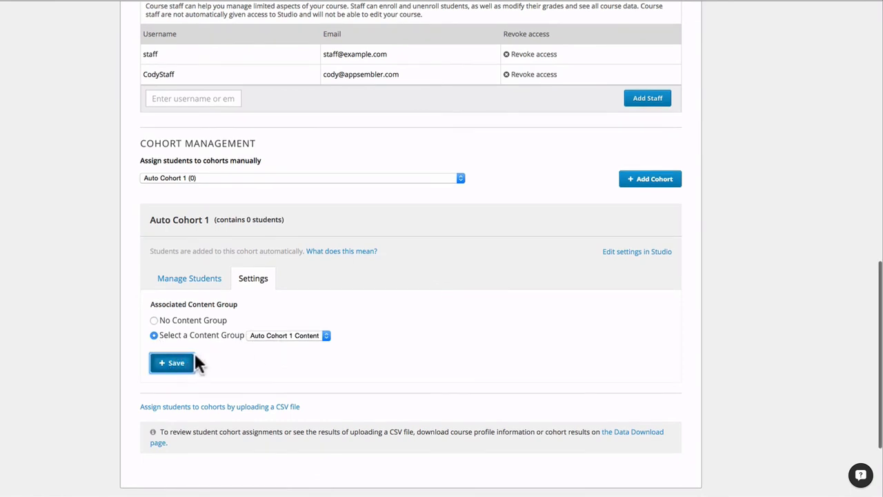
click(171, 361)
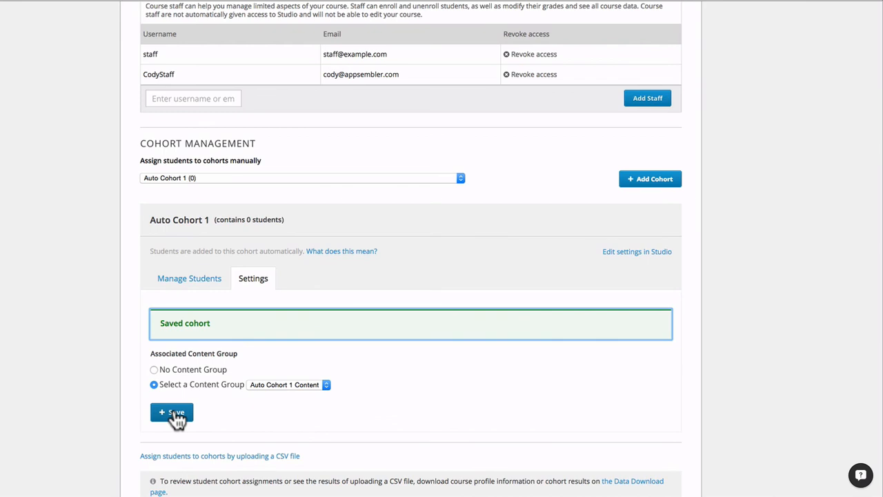
- Switch the cohort selector to Auto Cohort 2
click(301, 177)
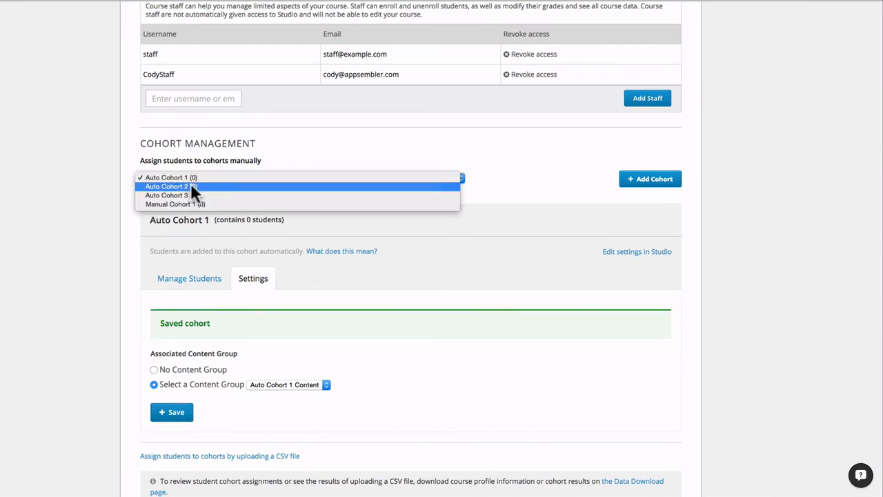
click(167, 187)
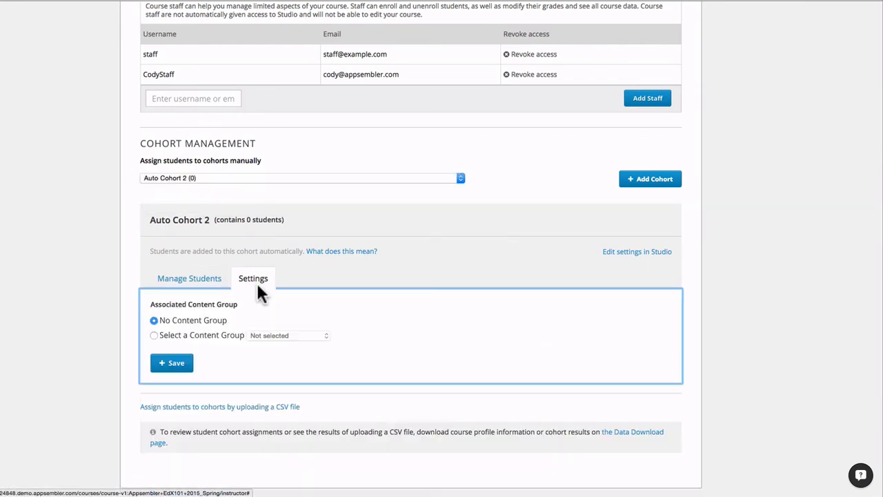